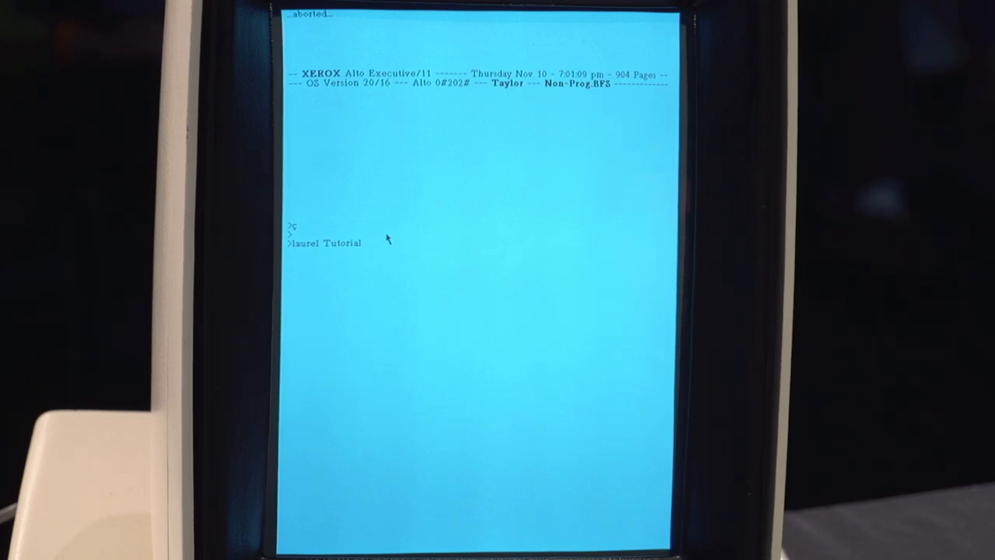
type("Laurel.run Tutorial")
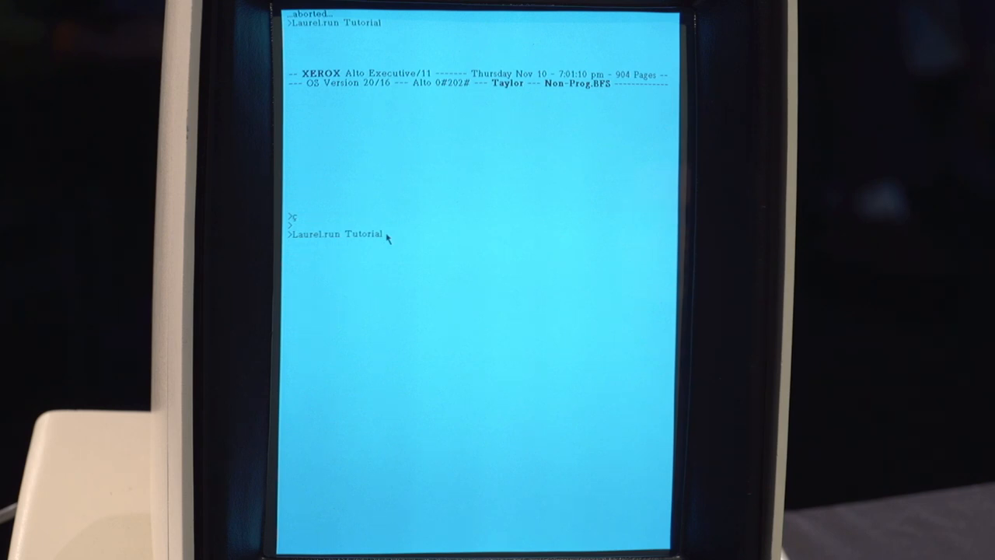